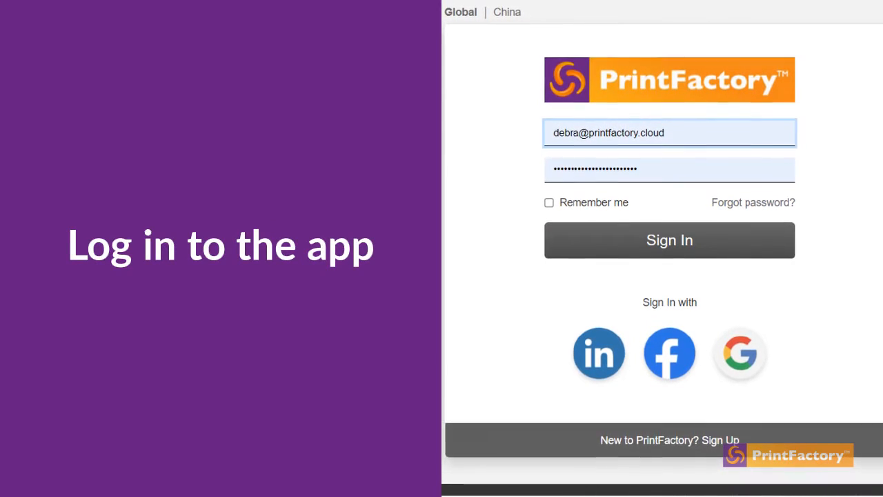
# - Sign in to PrintFactory with the pre-filled email and password
pyautogui.click(669, 240)
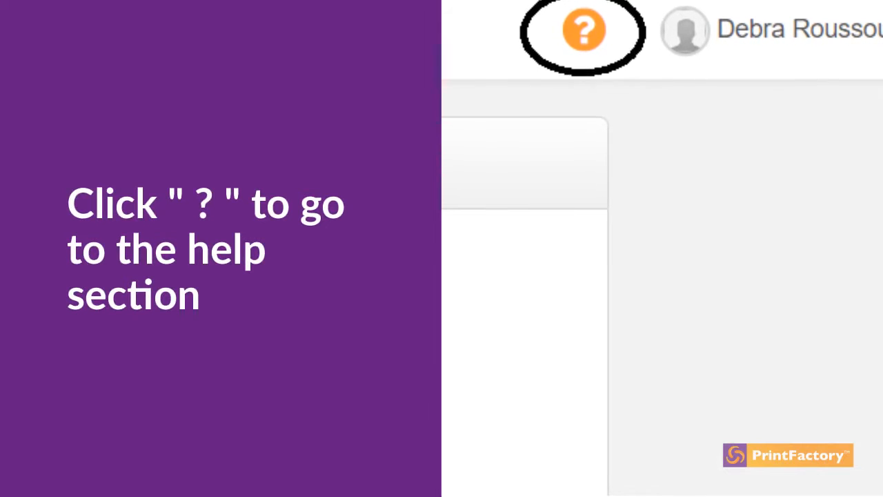
# - Open the help section from the orange '?' icon in the top bar
pyautogui.click(583, 29)
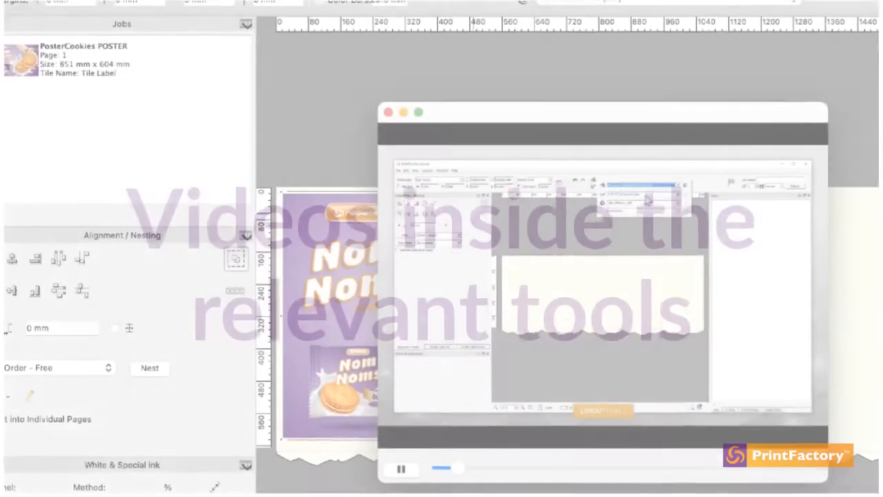